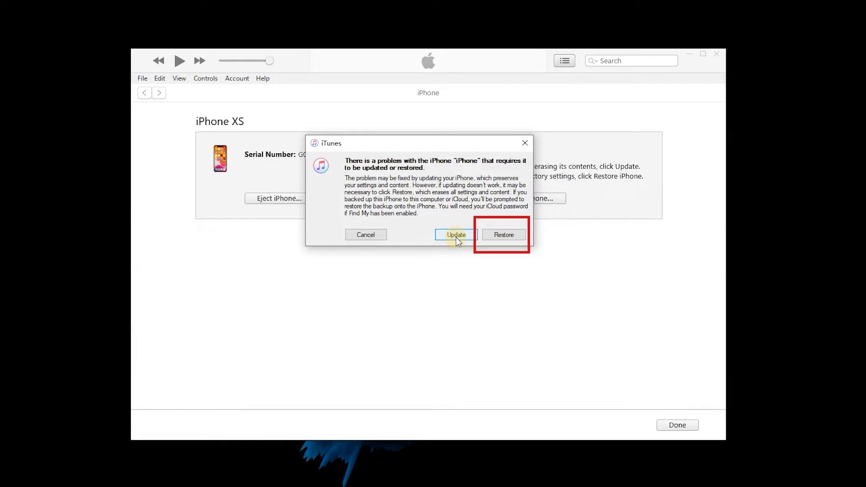
- Choose Restore for the iPhone XS in the iTunes problem dialog instead of Update
click(455, 235)
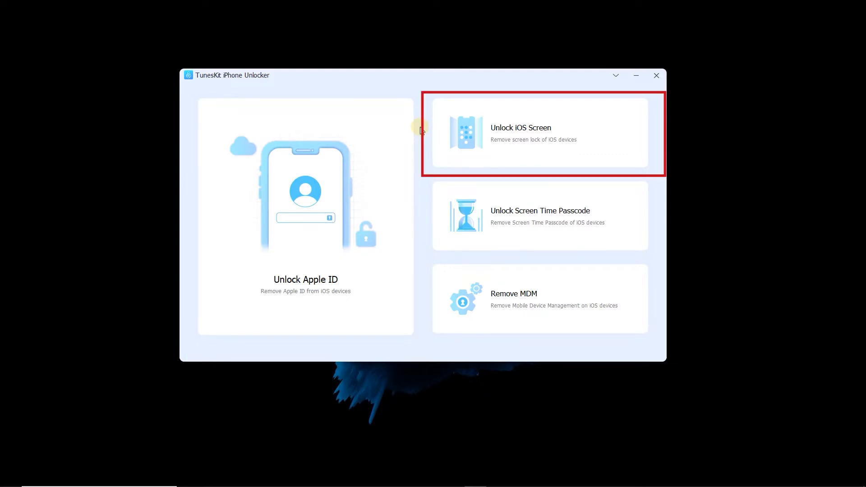
- Start the Unlock iOS Screen mode to remove the forgotten lock screen passcode
click(539, 133)
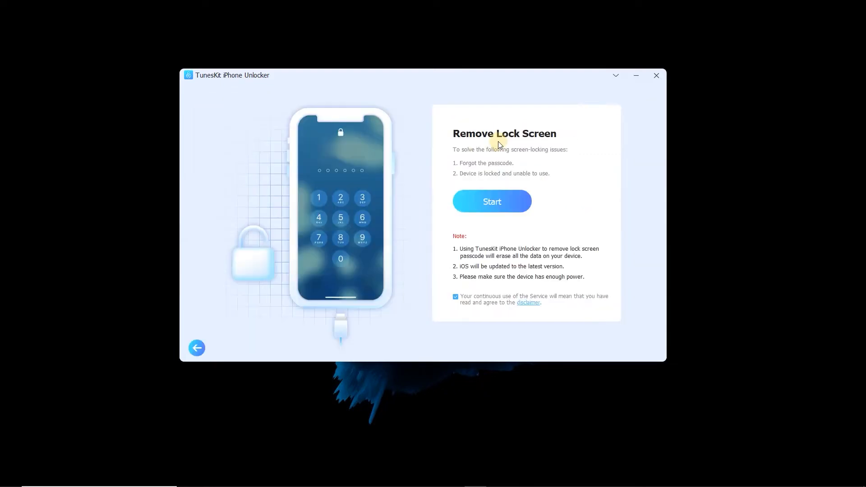
click(491, 201)
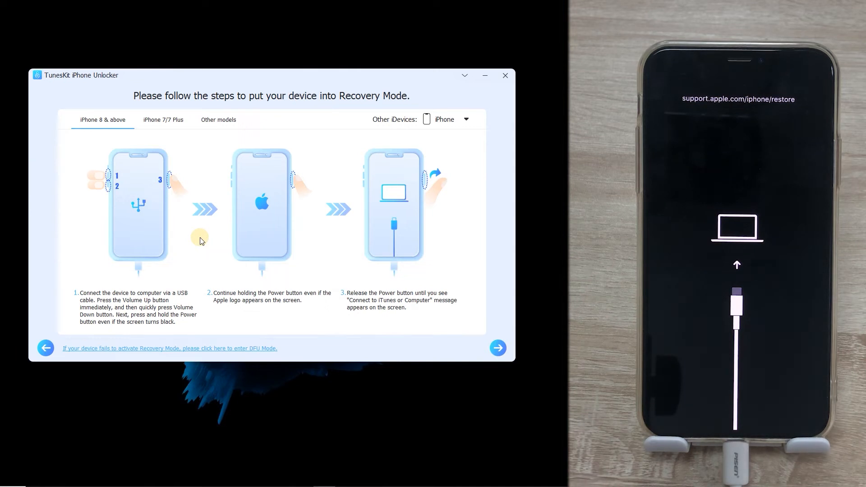
mouse_move(452, 306)
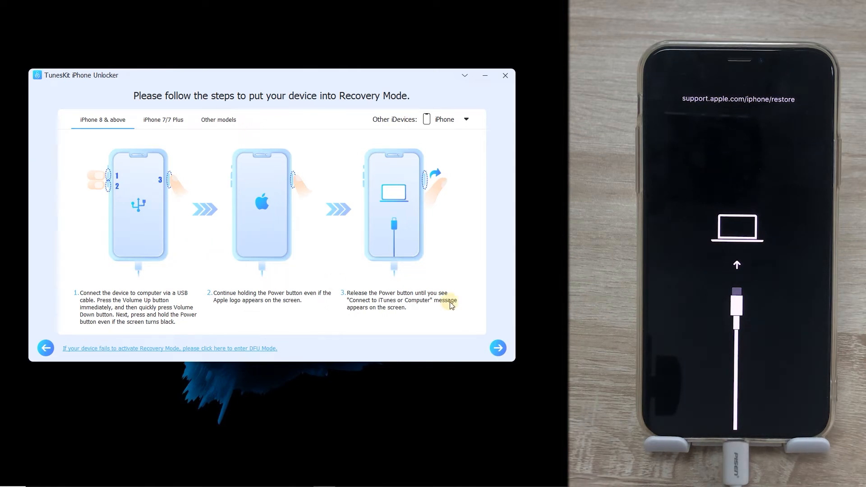
- Continue once the iPhone XS shows the recovery-mode restore screen
click(496, 348)
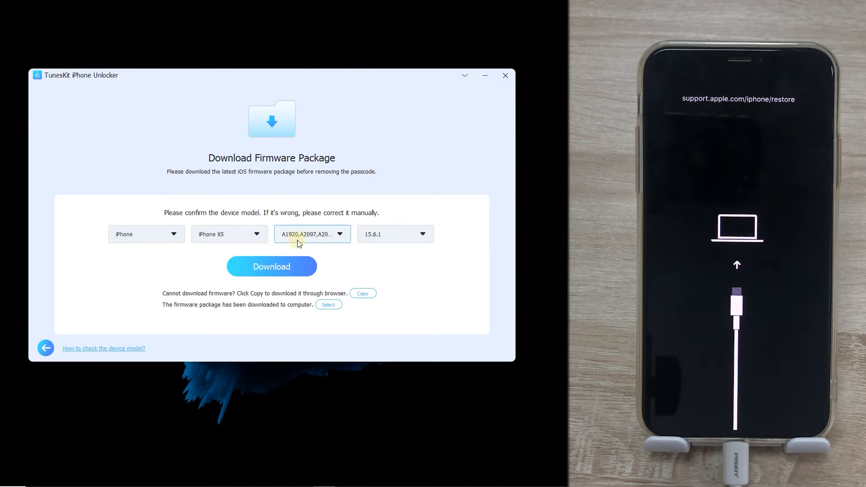
- Download the iOS 15.6.1 firmware package for the iPhone XS and begin the unlock
click(271, 266)
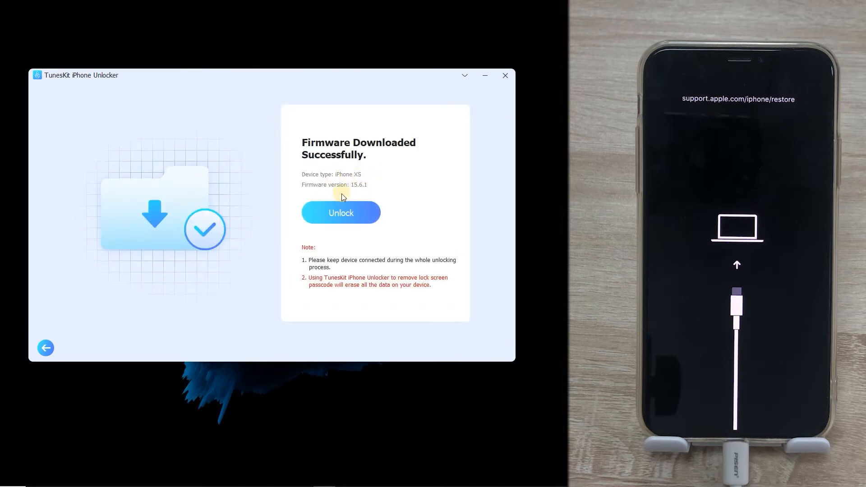
click(340, 212)
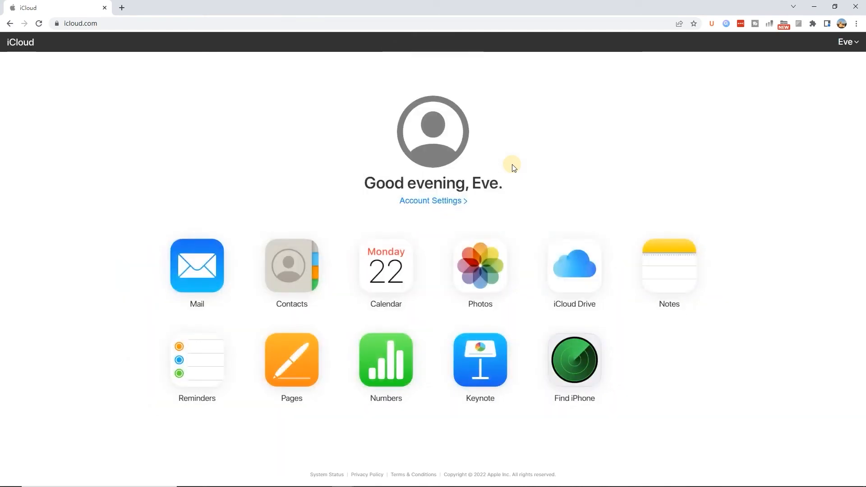
- Open Find iPhone on icloud.com and enter the Apple ID password to sign in again
click(573, 360)
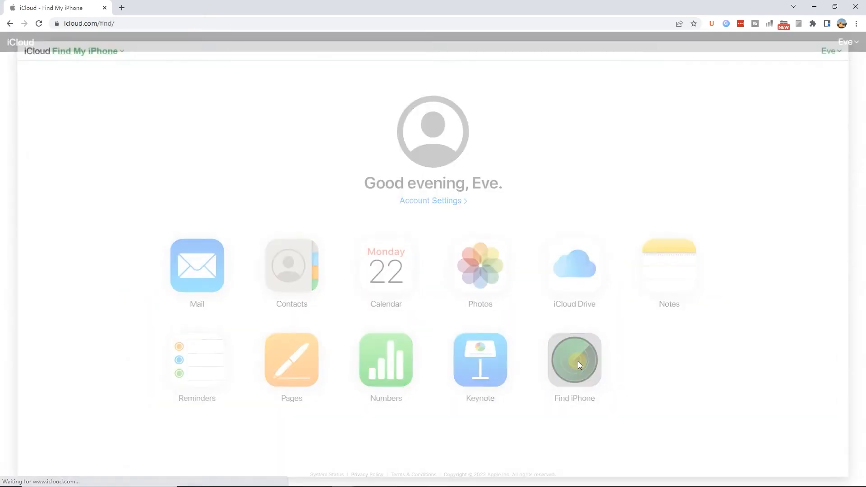
click(574, 361)
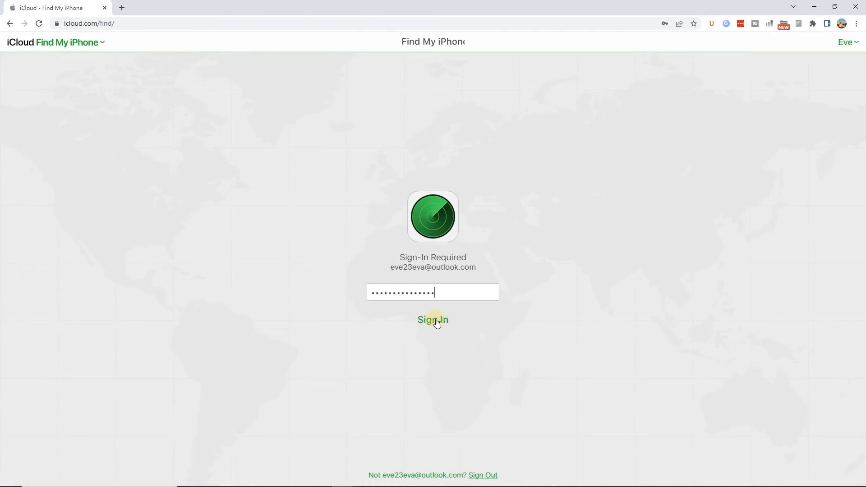
- Sign in to Find My iPhone, select the iPhone from All Devices and request Erase iPhone
click(432, 320)
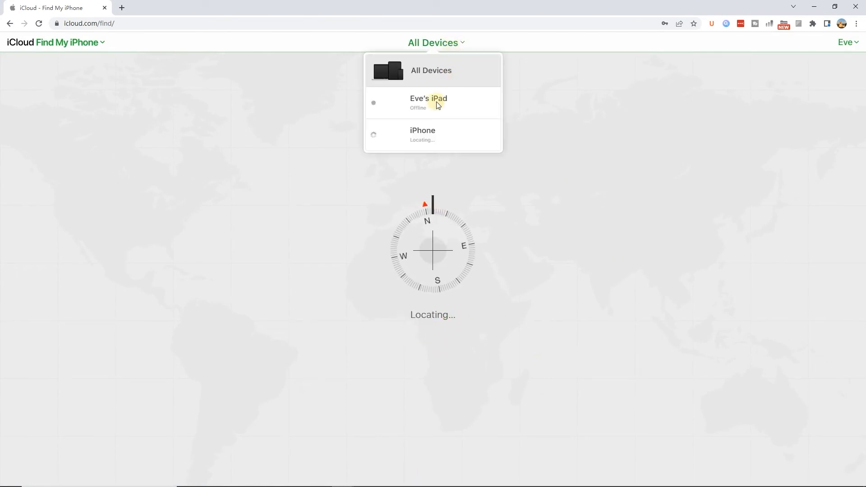
click(422, 134)
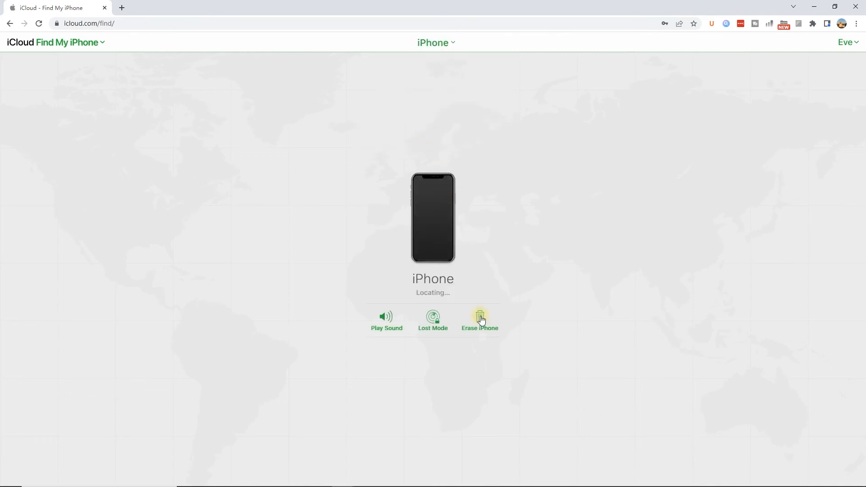
click(479, 320)
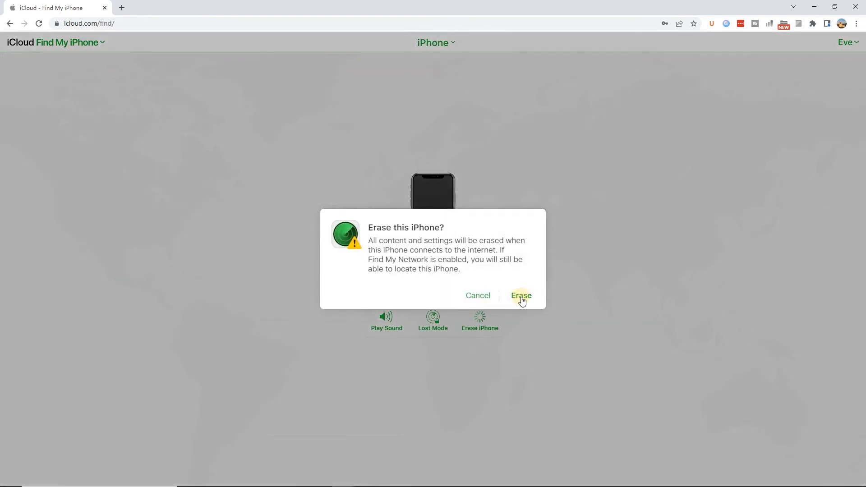